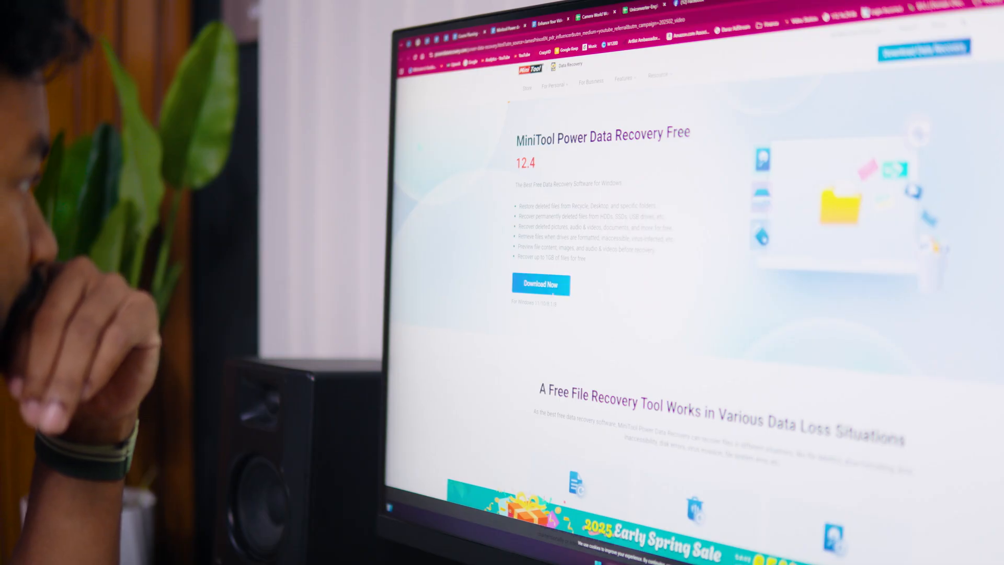
- Download MiniTool Power Data Recovery Free 12.4 from the MiniTool site and install it
left_click(540, 285)
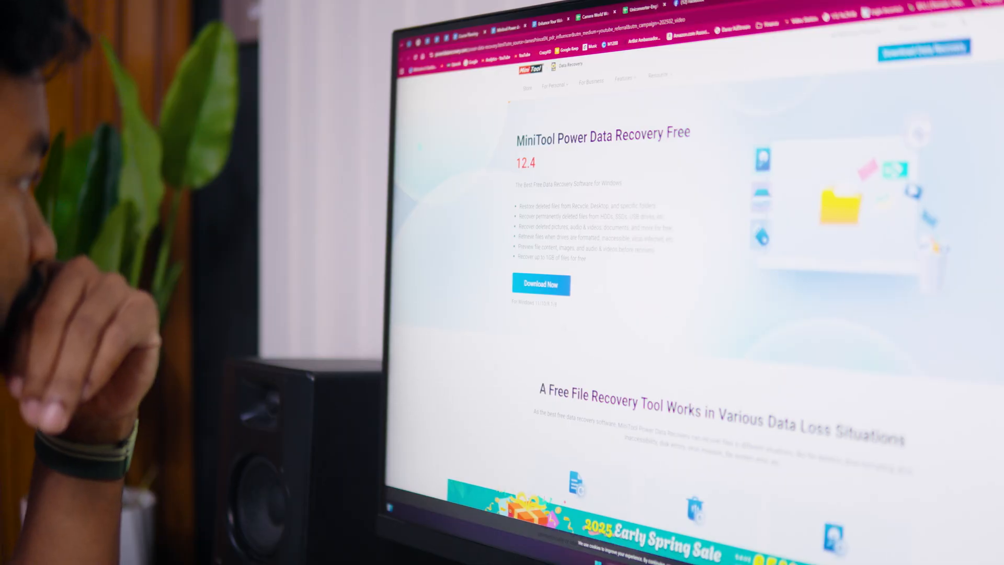
left_click(539, 283)
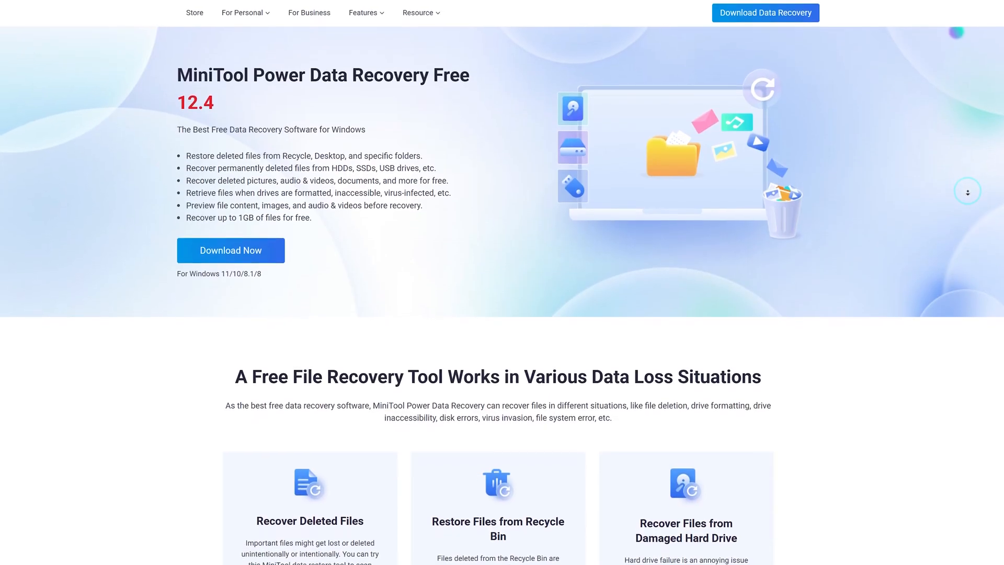
scroll("down", 3)
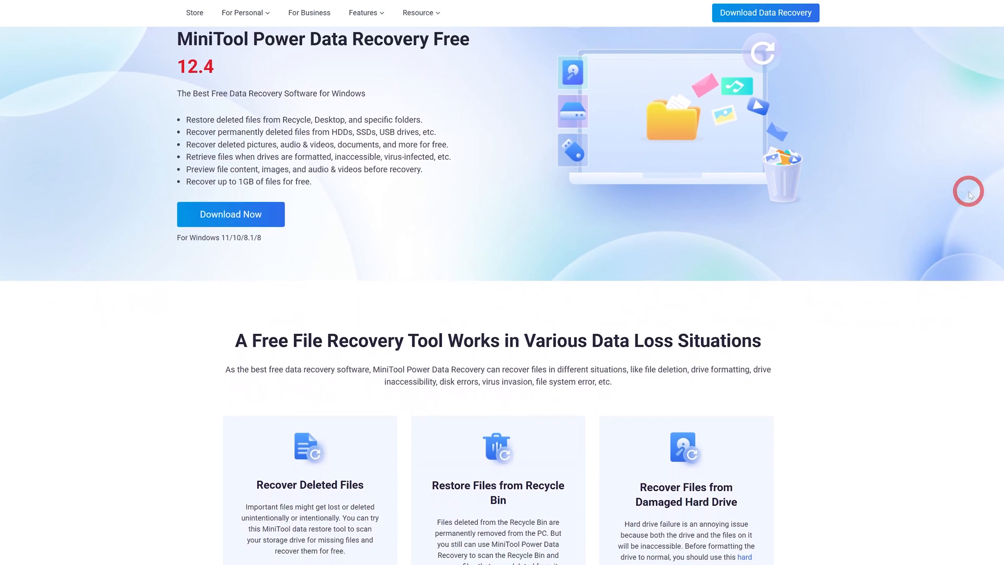
left_click(231, 214)
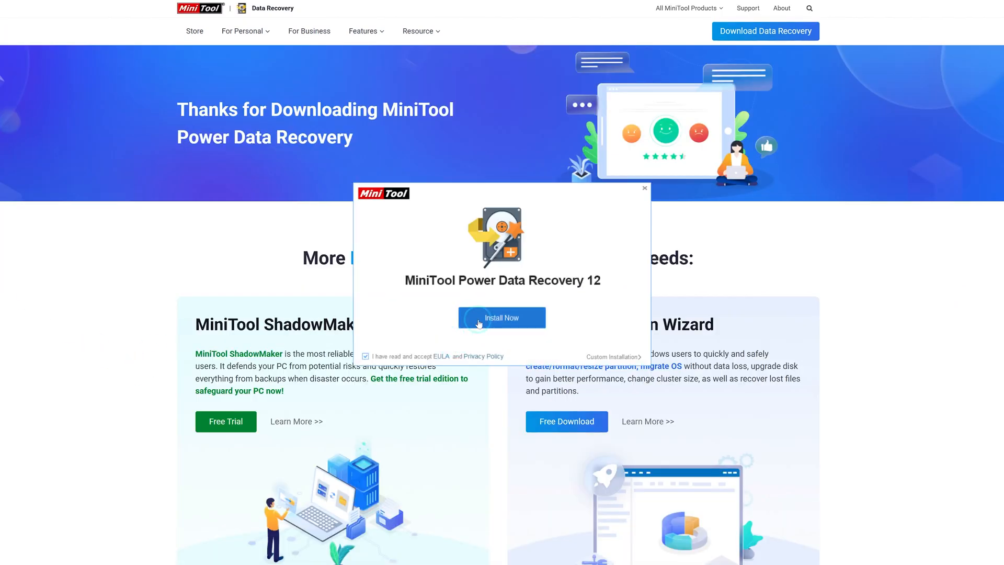
left_click(502, 317)
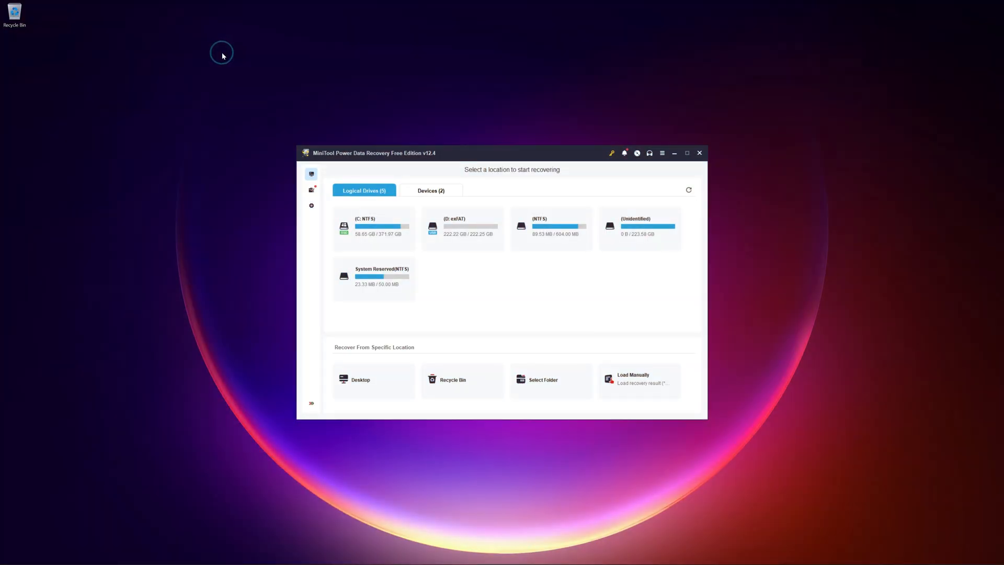
mouse_move(323, 261)
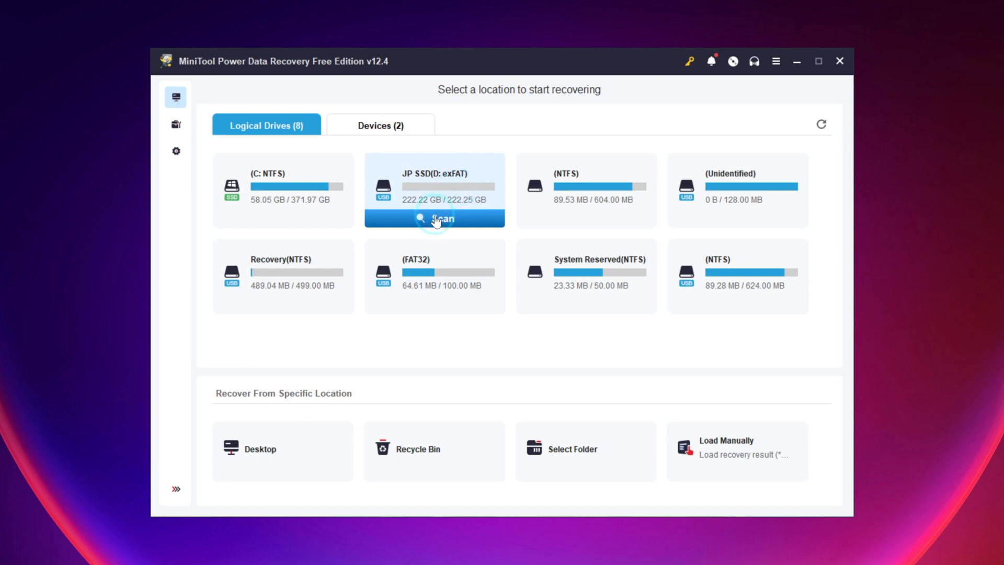
- Scan the JP SSD (D: exFAT) drive under Logical Drives
left_click(434, 219)
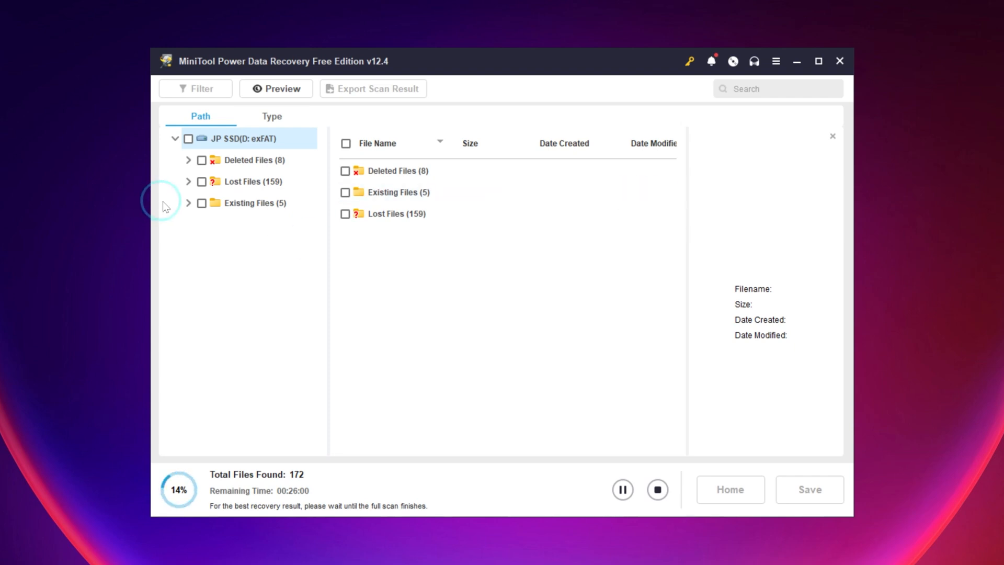
- Preview JPEG Camera photos under Lost Files > Raw Files, including the 7.82 MB one, then view by Type
left_click(246, 181)
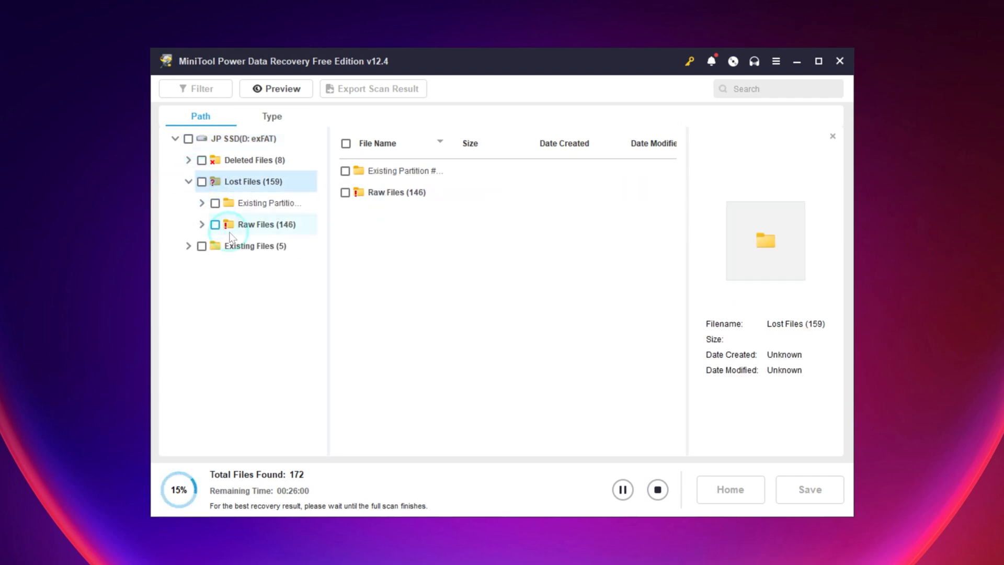
left_click(201, 224)
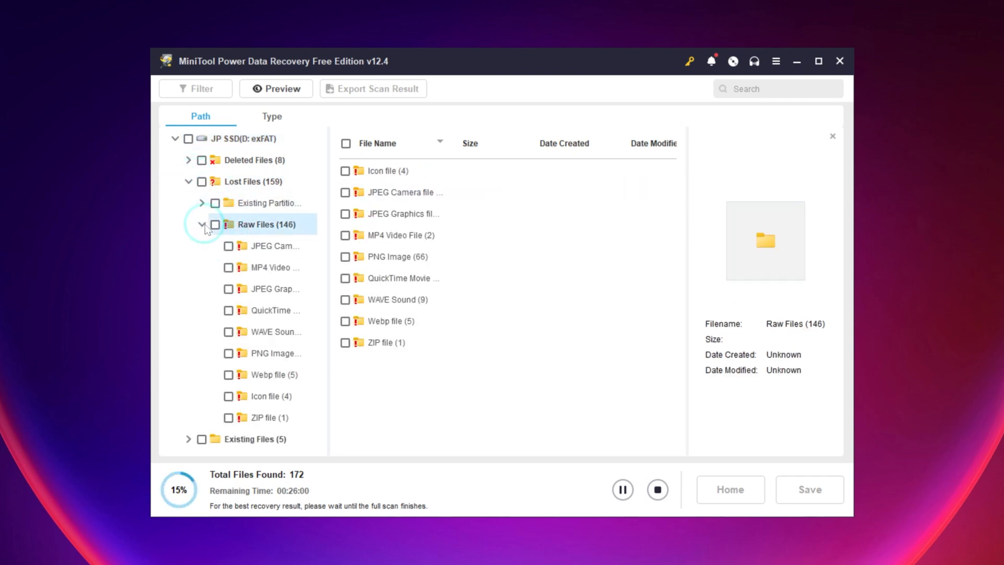
left_click(276, 246)
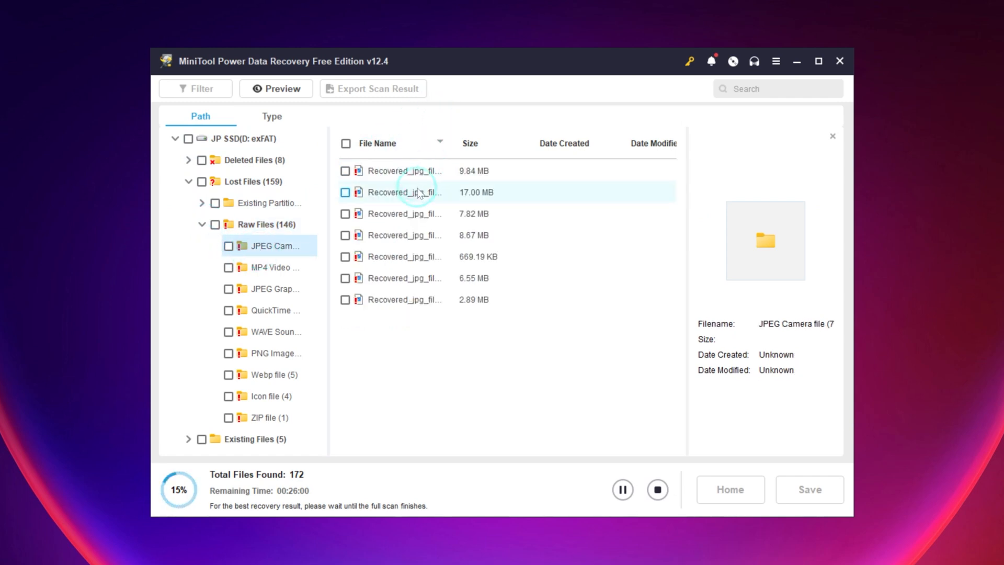
left_click(405, 170)
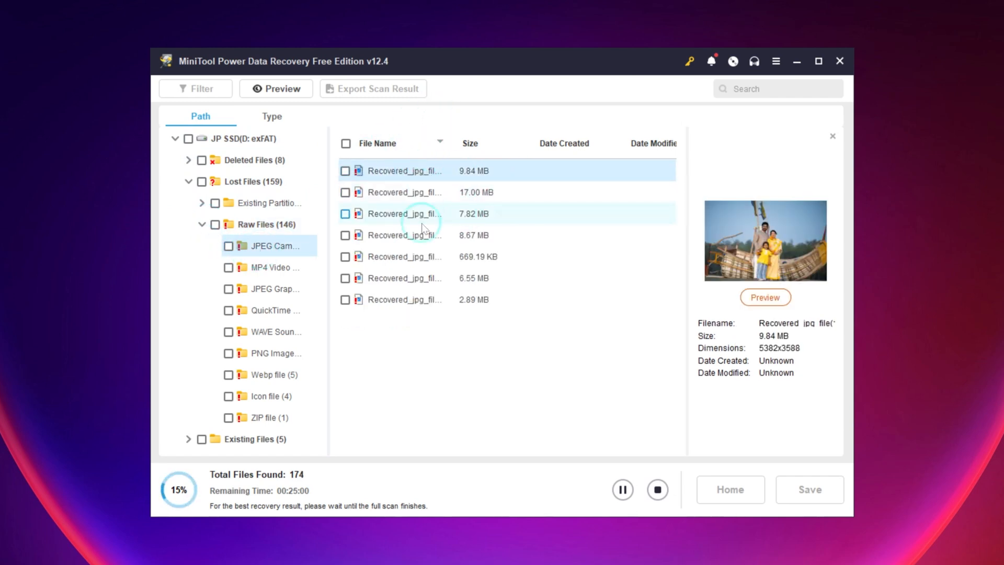
left_click(405, 192)
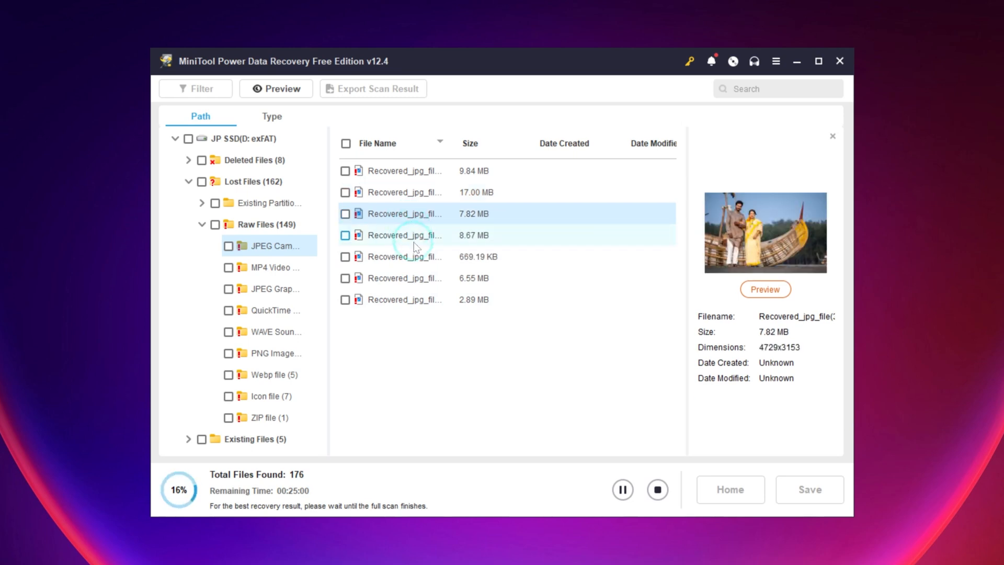
left_click(272, 116)
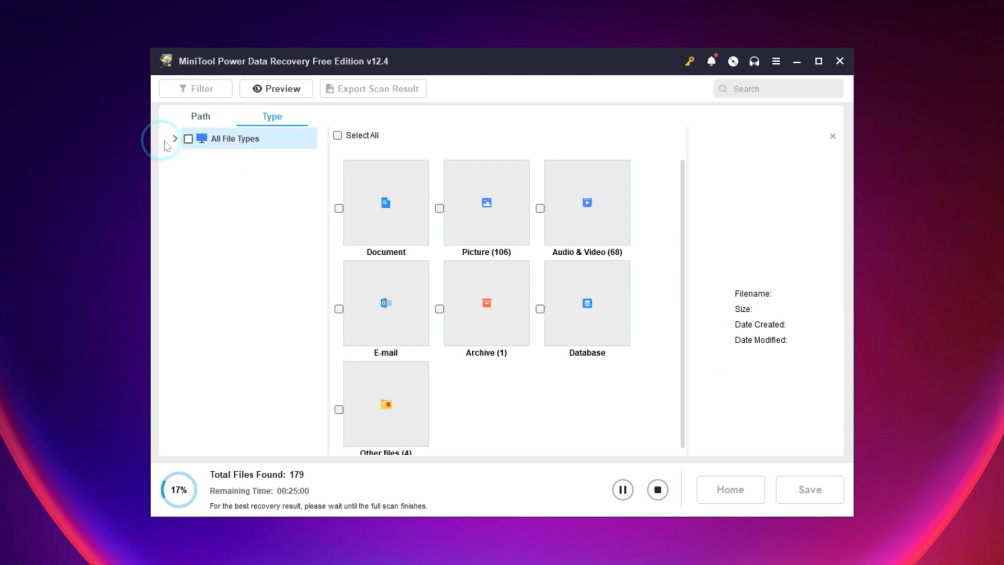
- Expand the file type list through document and picture formats to show the recovered JPEG graphic
left_click(175, 138)
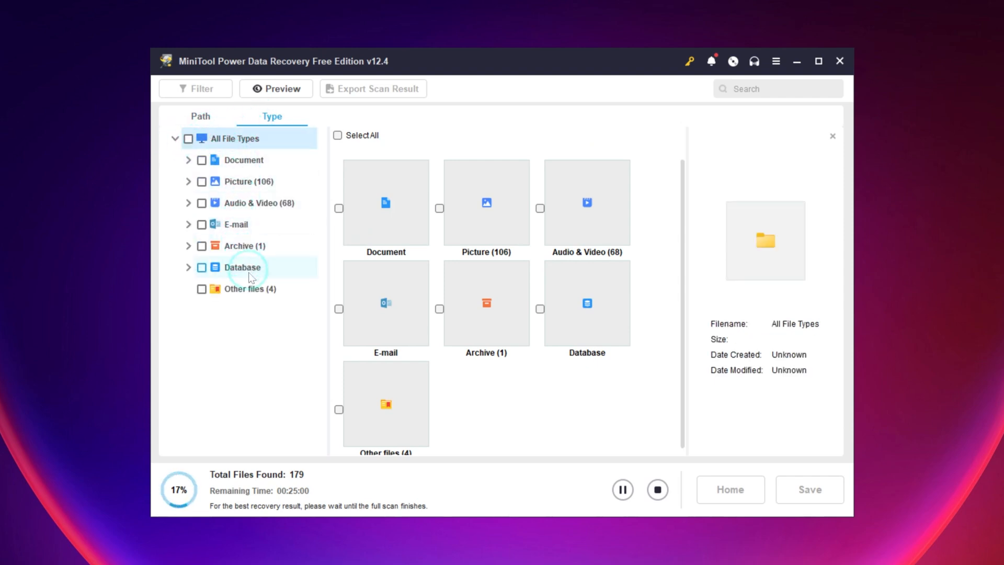
left_click(243, 159)
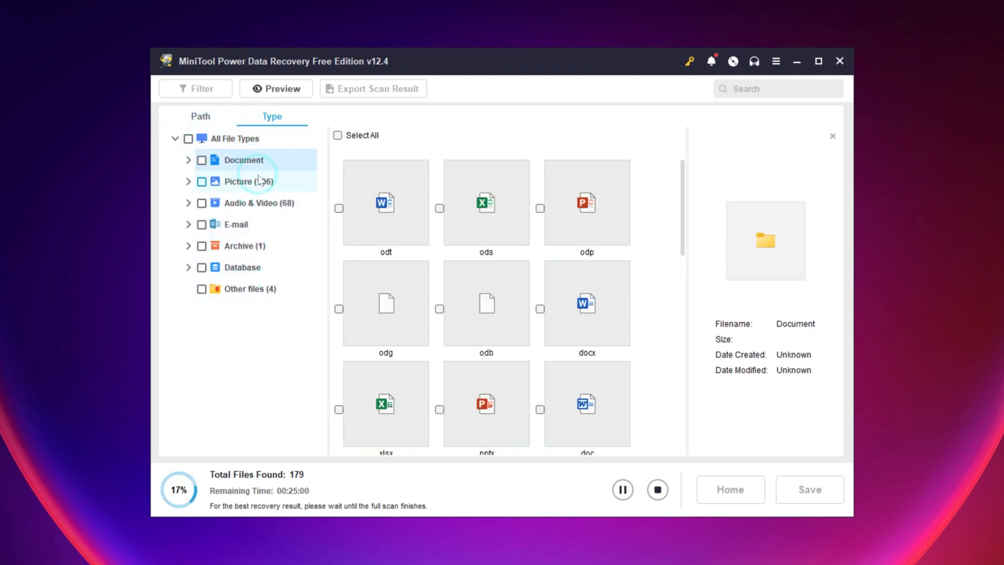
left_click(246, 181)
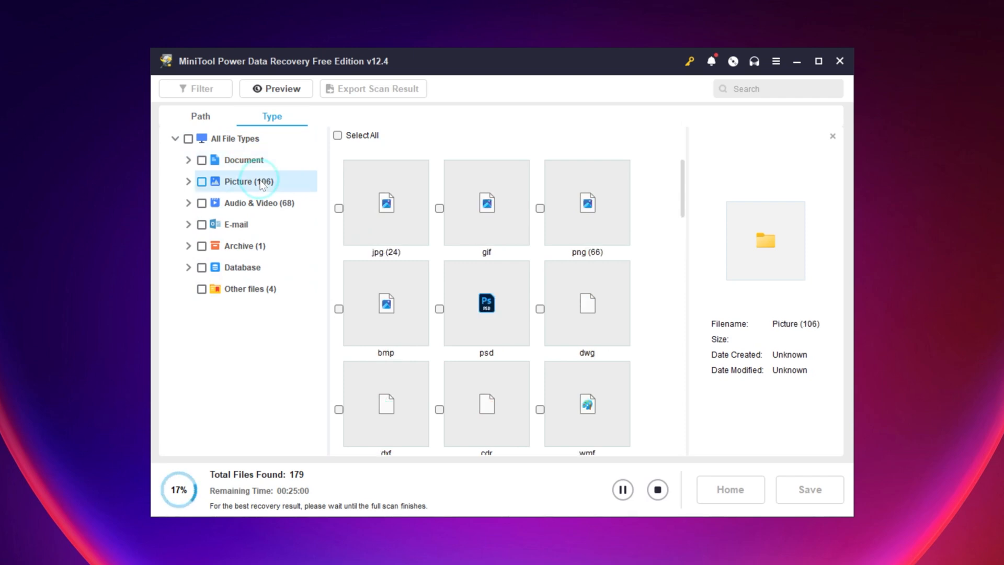
left_click(201, 116)
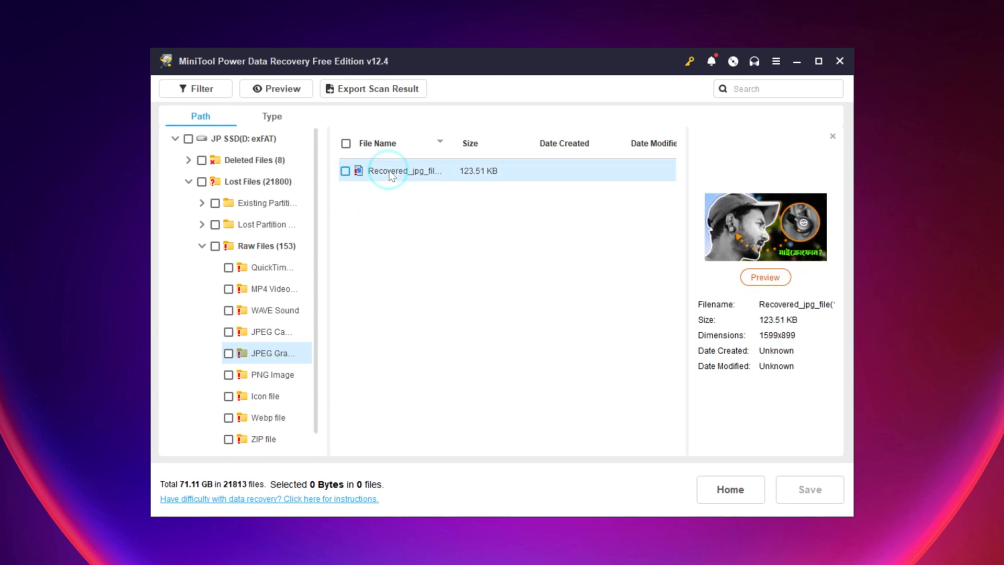
- Preview Recovered_jpg_file(1).jpg, save it to the Desktop, and view the recovered file
left_click(764, 276)
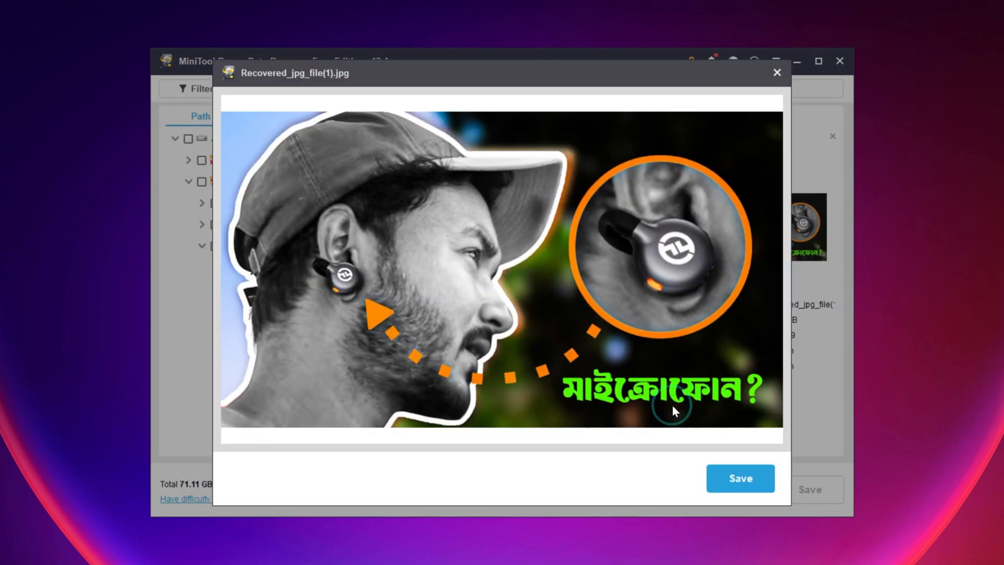
left_click(741, 478)
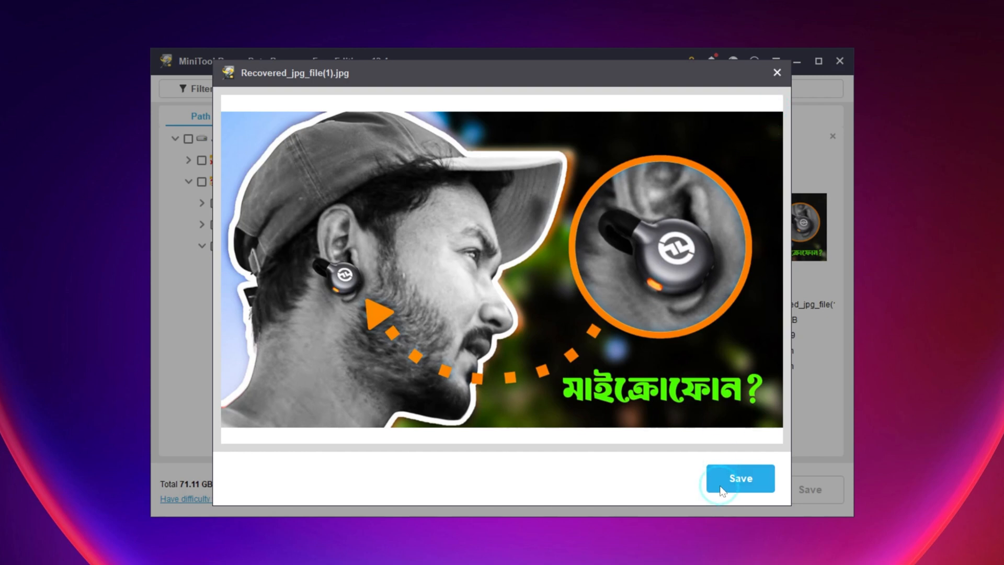
left_click(741, 477)
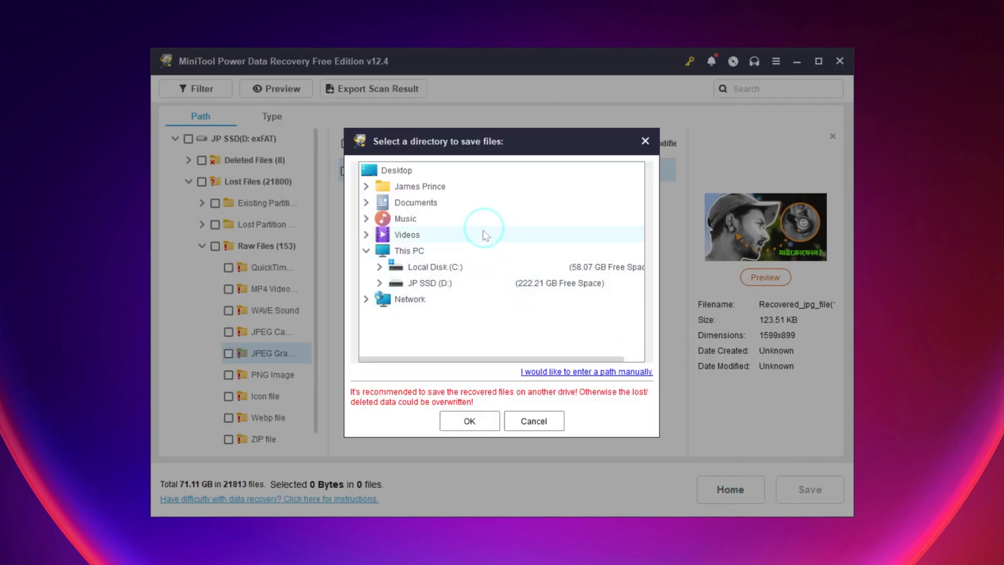
left_click(397, 169)
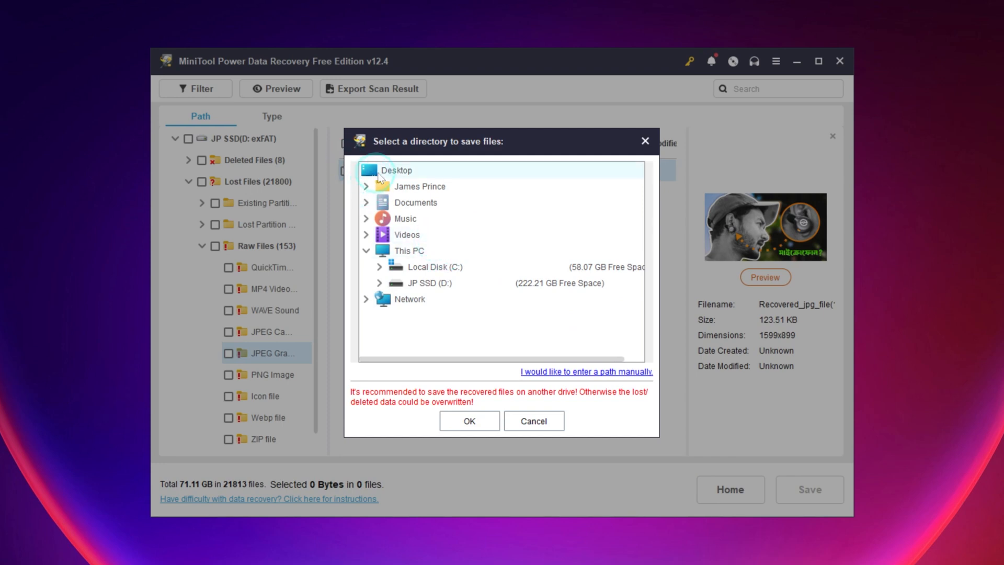
left_click(468, 420)
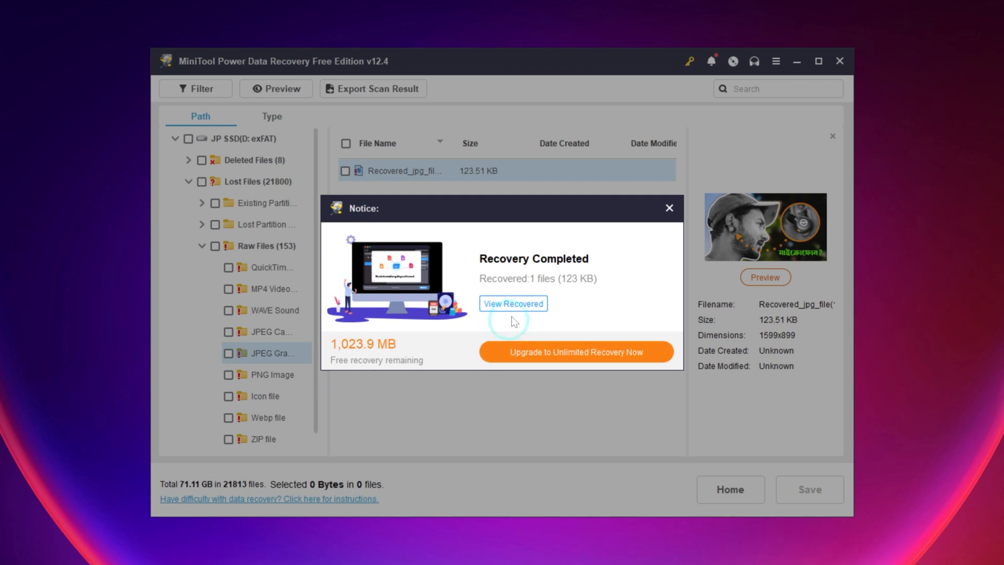
left_click(513, 302)
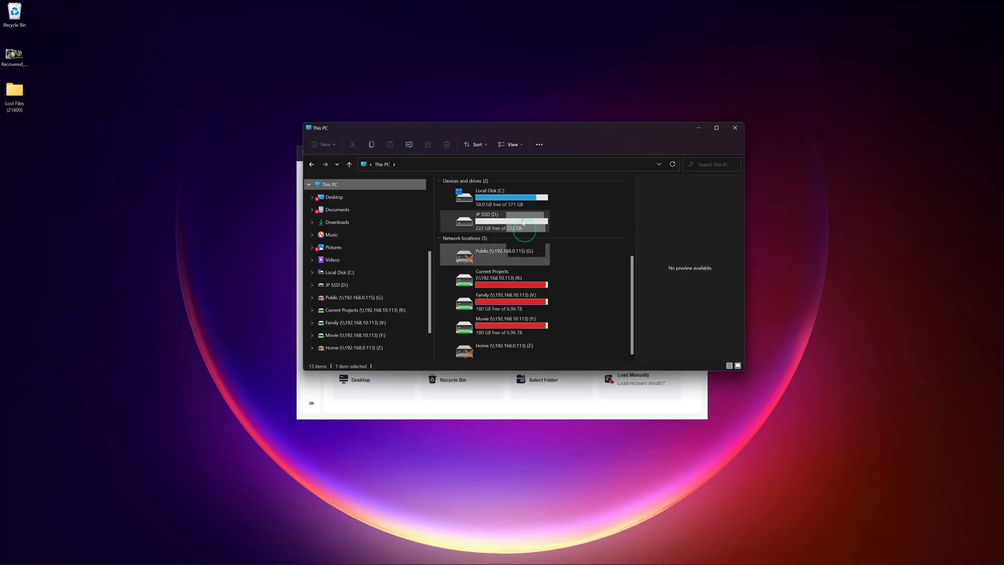
- Open JP SSD (D:) and confirm permanently deleting DSC00912.jpg
double_click(493, 221)
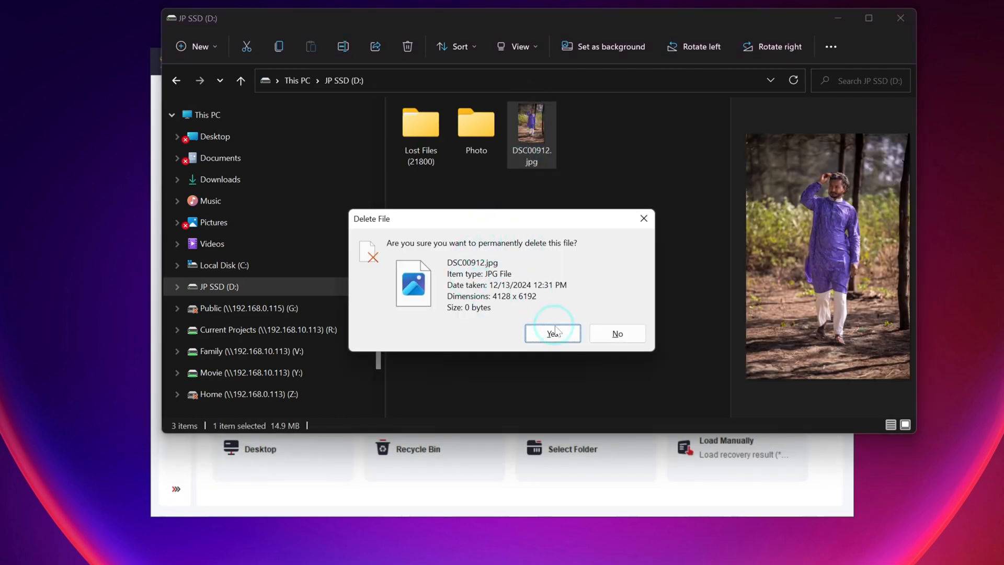
left_click(552, 333)
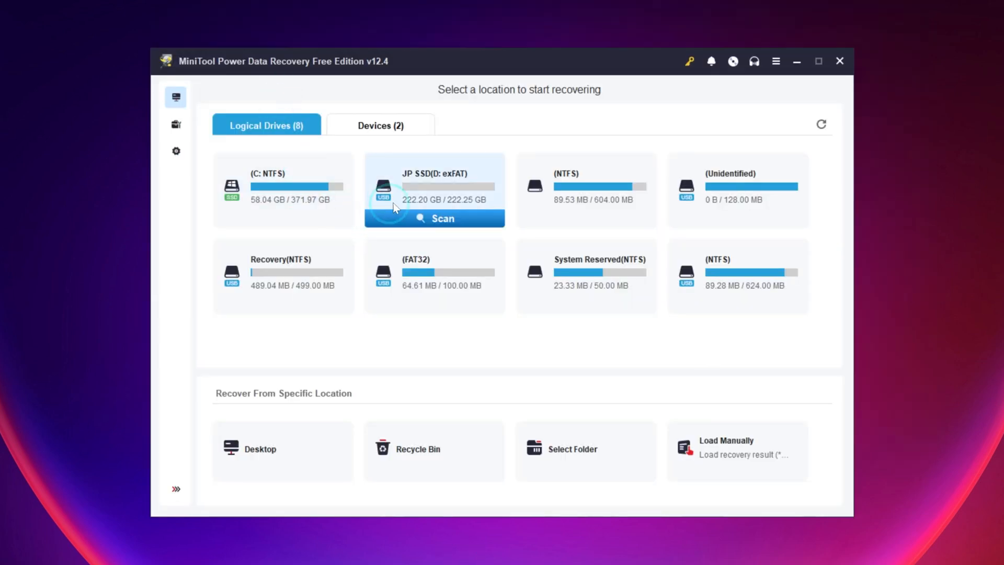
- Rescan JP SSD (D:), preview DSC00912.jpg, save it to the Desktop and view it
left_click(440, 219)
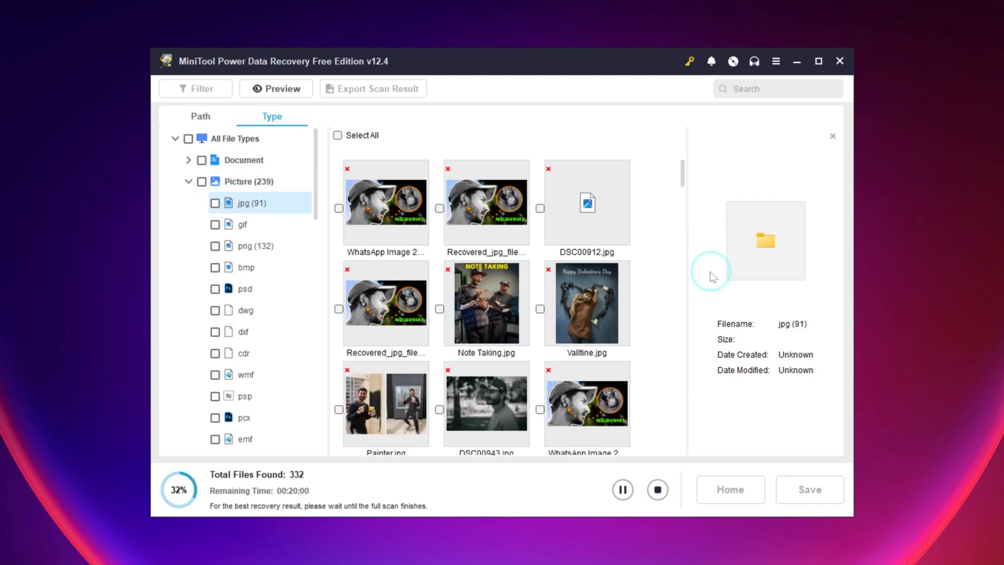
left_click(587, 202)
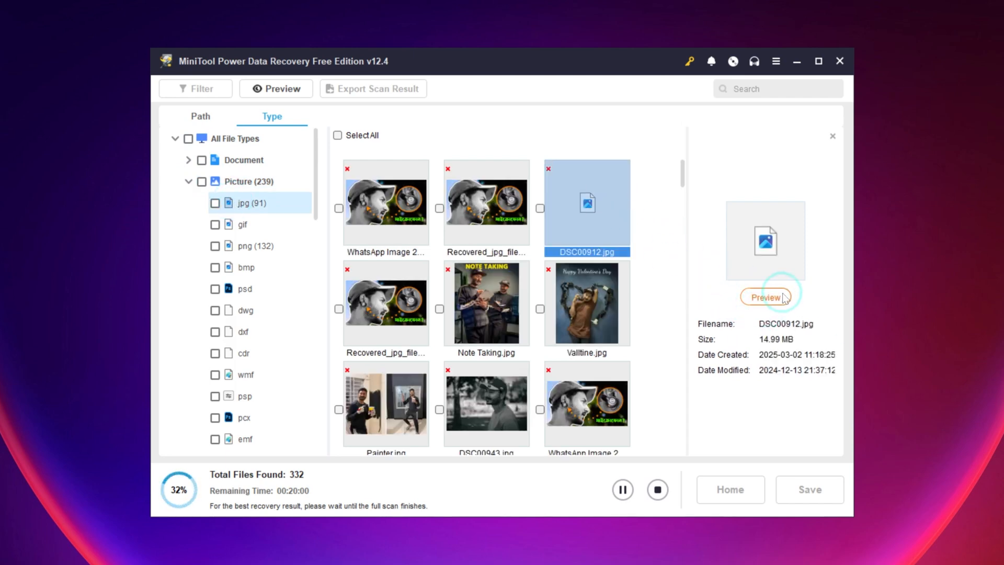
left_click(766, 296)
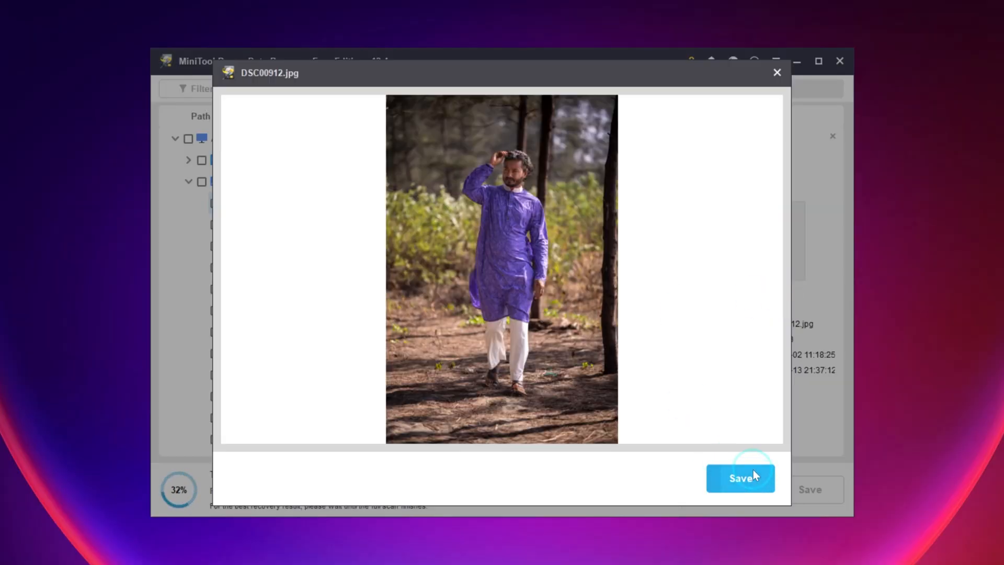
left_click(740, 478)
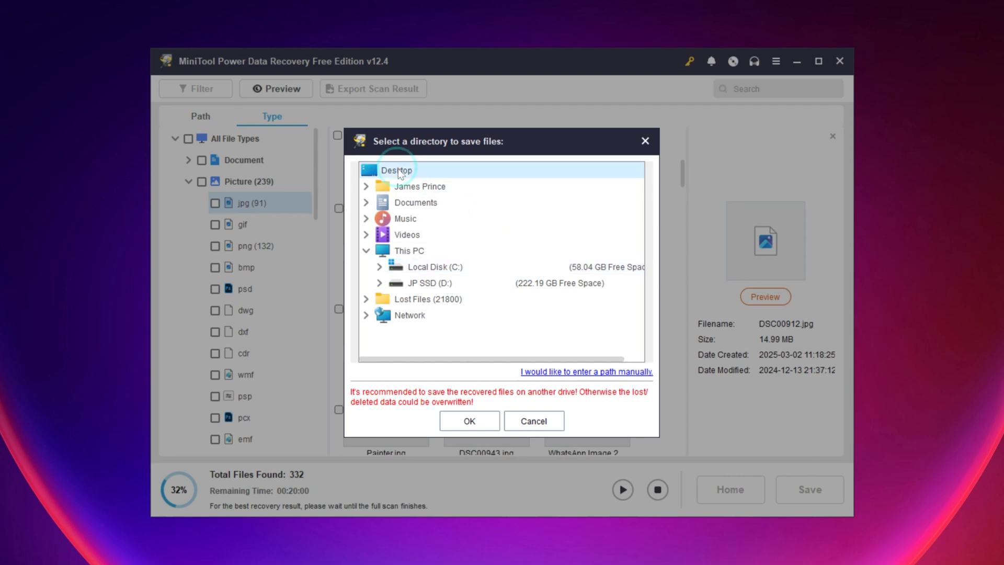
left_click(469, 421)
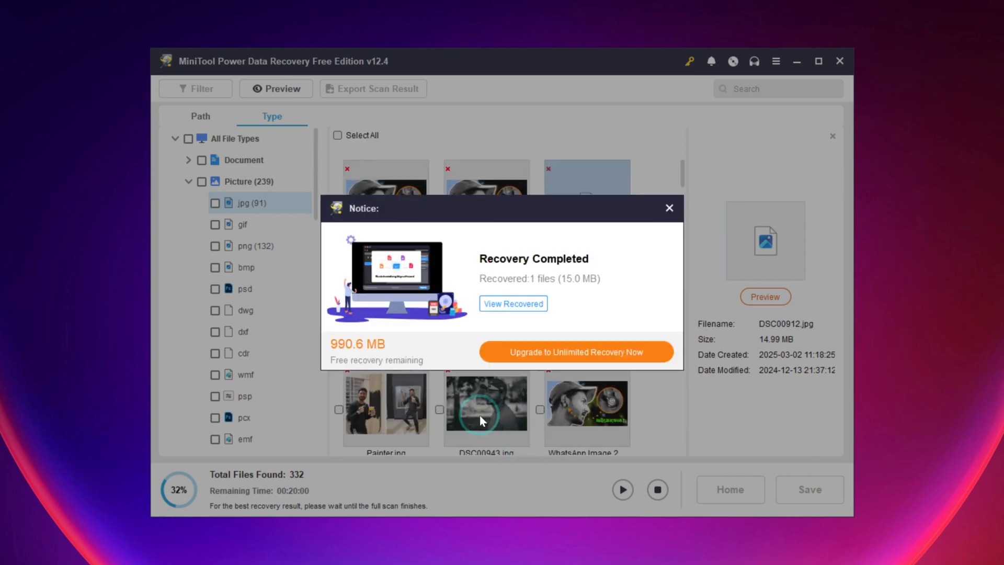
left_click(513, 303)
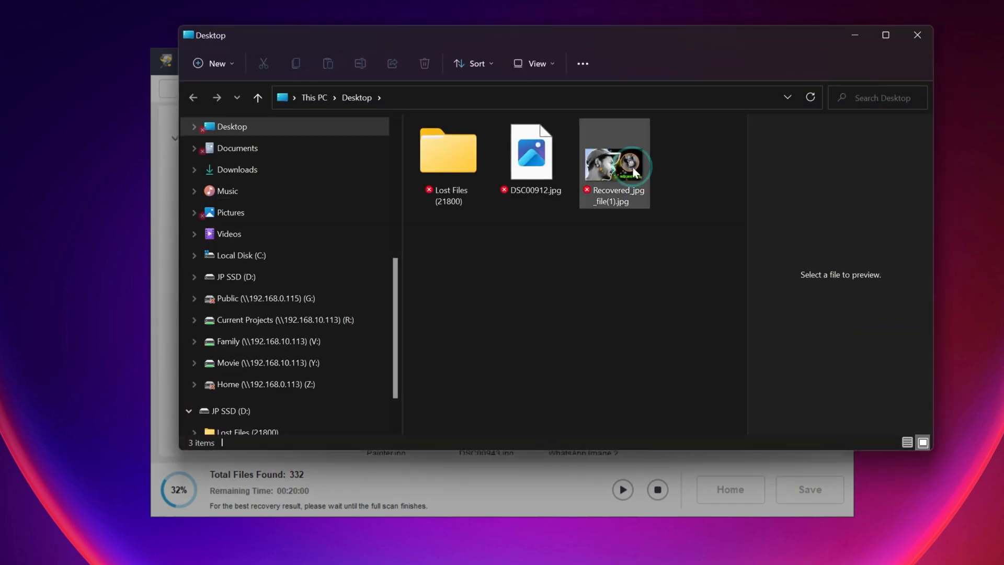
- Open Recovered_jpg_file(1).jpg from the Desktop, then scroll the MiniTool pricing plans
double_click(530, 151)
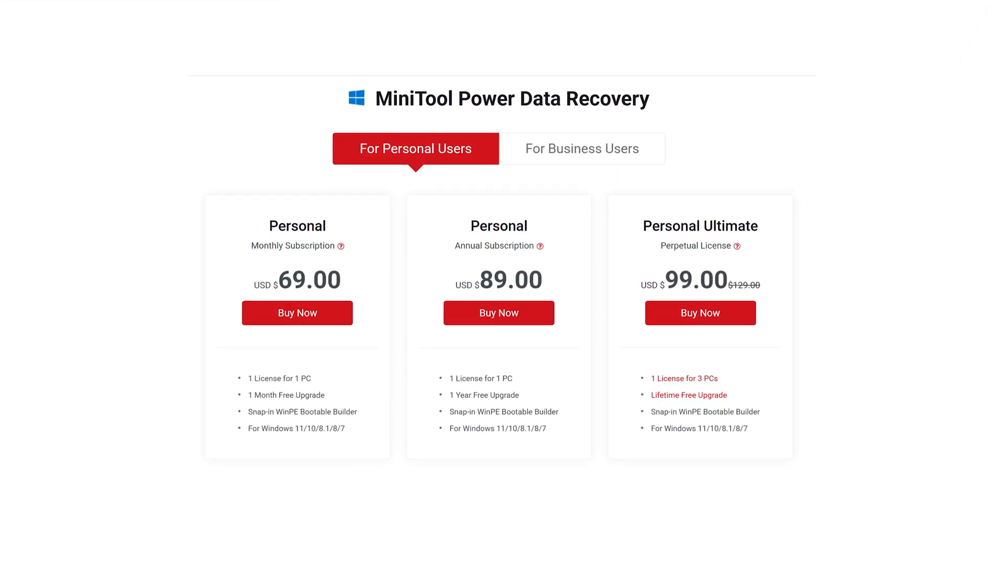
scroll("down", 3)
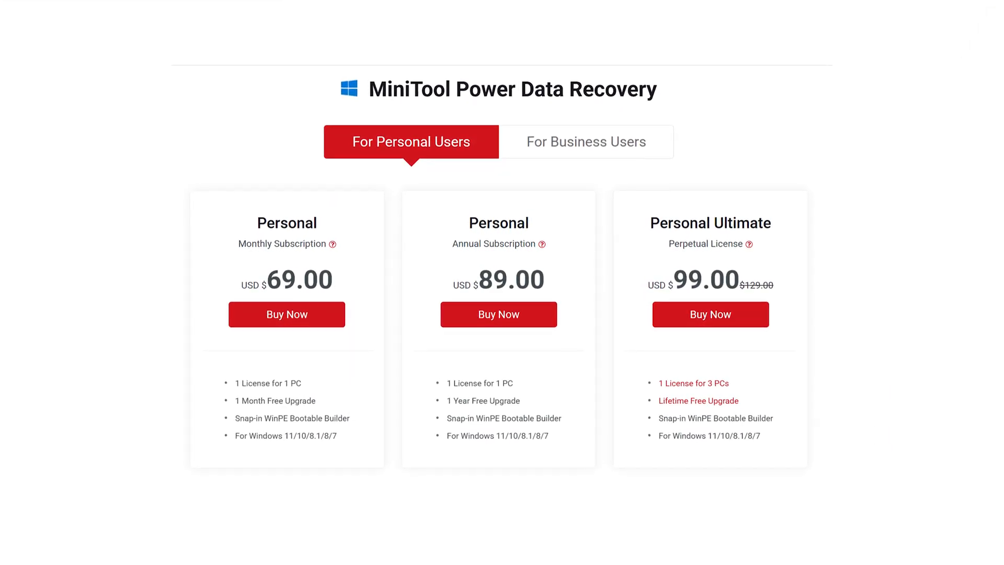